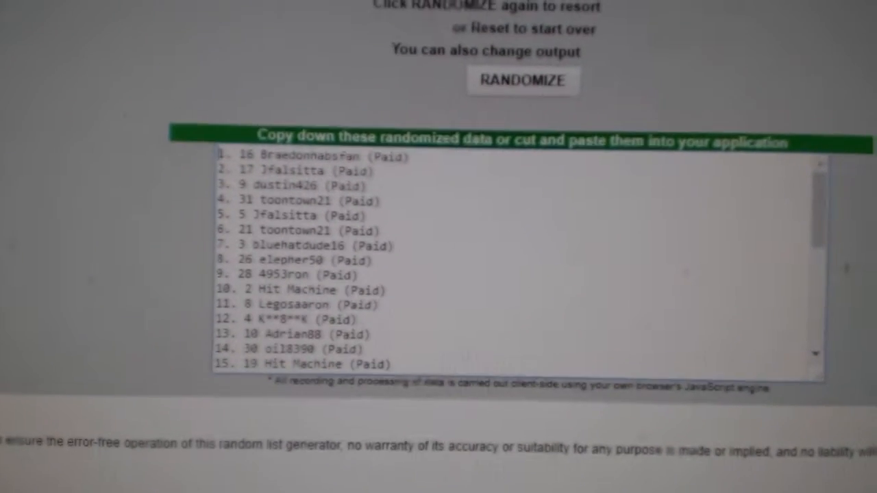
- Shuffle the pasted participant list with RANDOMIZE
{"action": "left_click", "coordinate": [507, 98]}
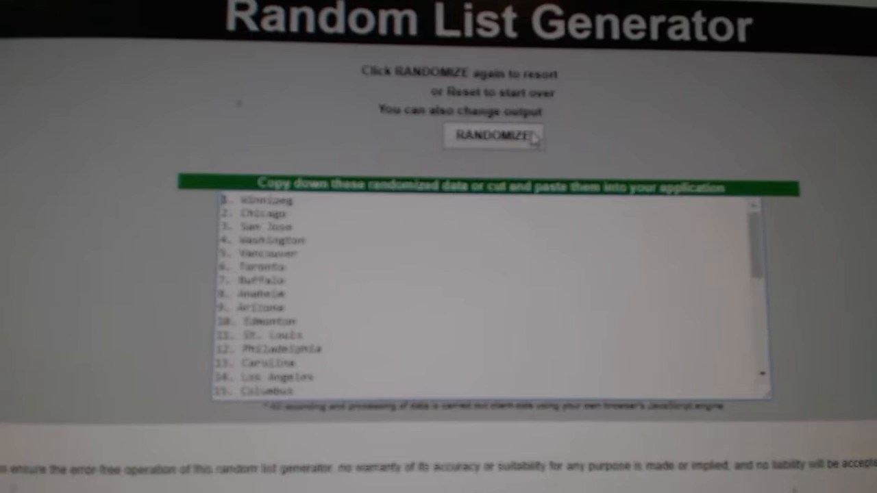
- Shuffle the team city names list with RANDOMIZE
{"action": "left_click", "coordinate": [492, 135]}
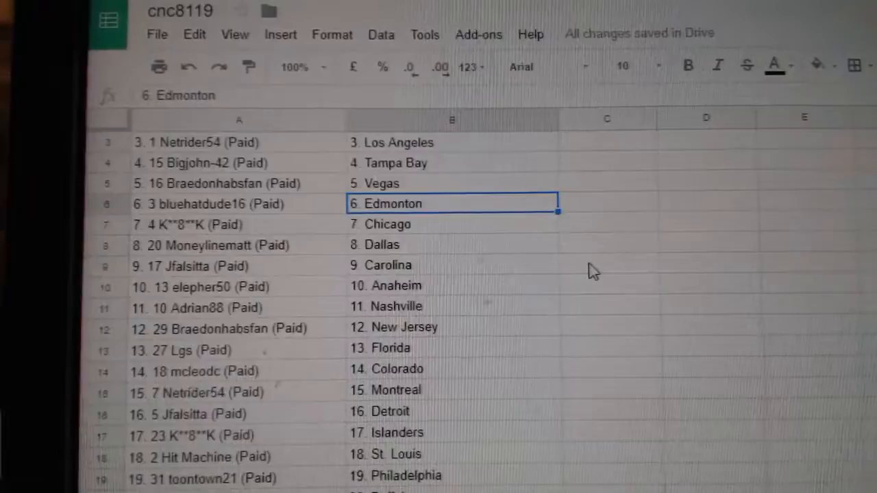
{"action": "scroll", "scroll_direction": "down", "scroll_amount": 3}
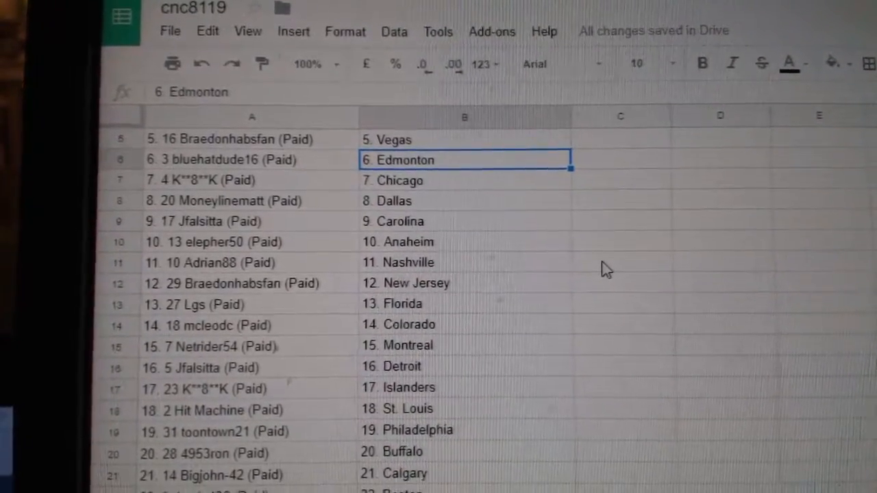
{"action": "scroll", "scroll_direction": "down", "scroll_amount": 3}
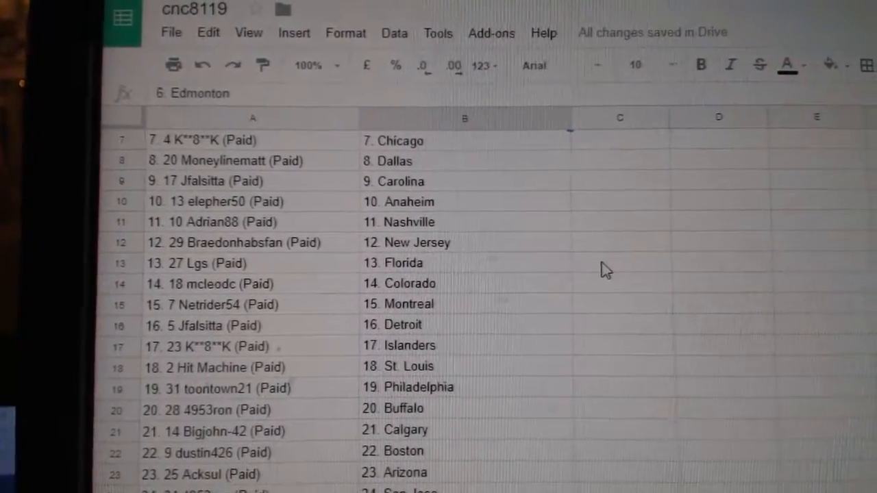
{"action": "left_click", "coordinate": [456, 239]}
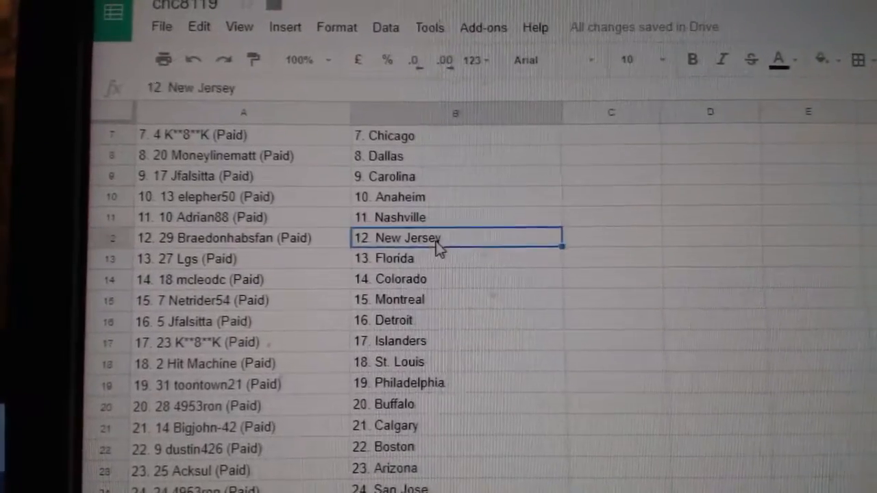